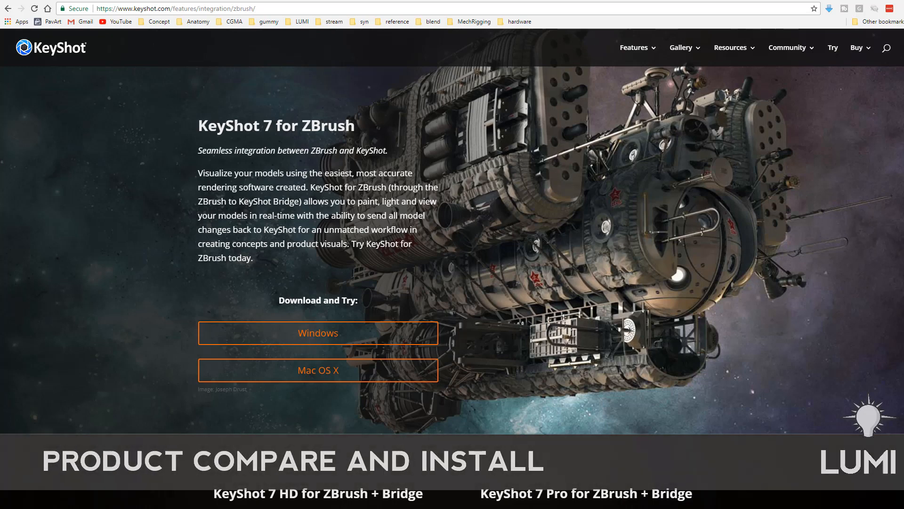
pyautogui.moveTo(527, 235)
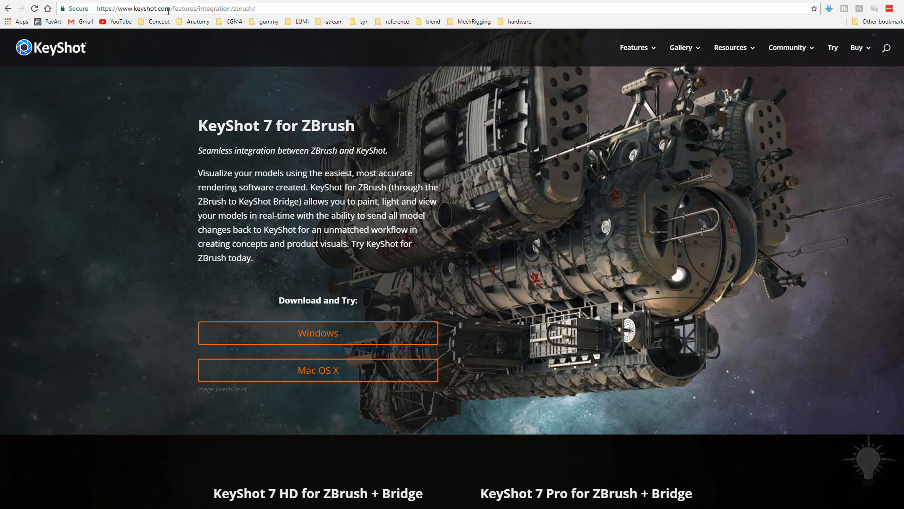
pyautogui.moveTo(260, 241)
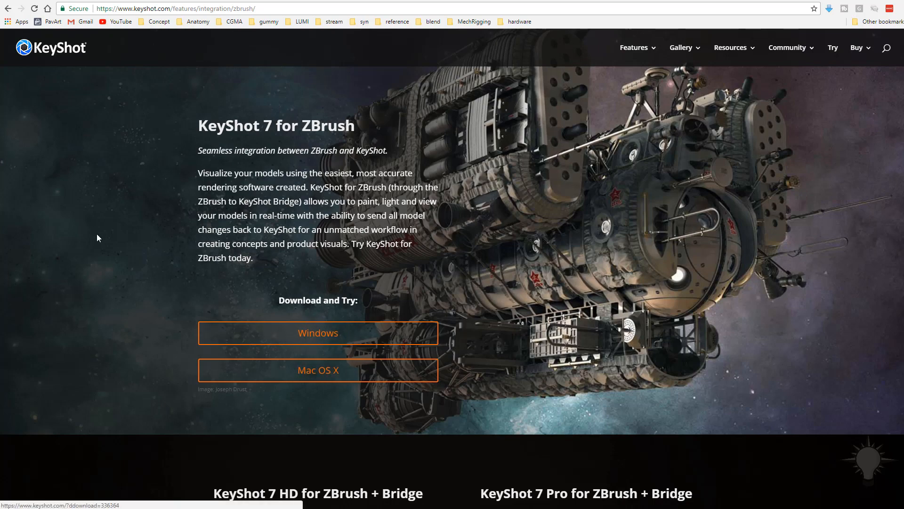
# Scroll through the HD ($349) and Pro ($549) pricing columns and the How to Upgrade details.
pyautogui.scroll(-3)
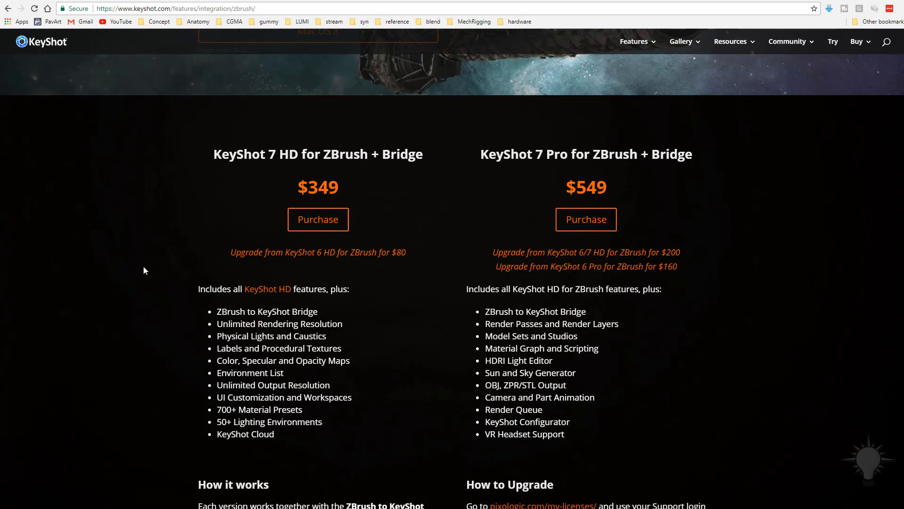
pyautogui.moveTo(328, 138)
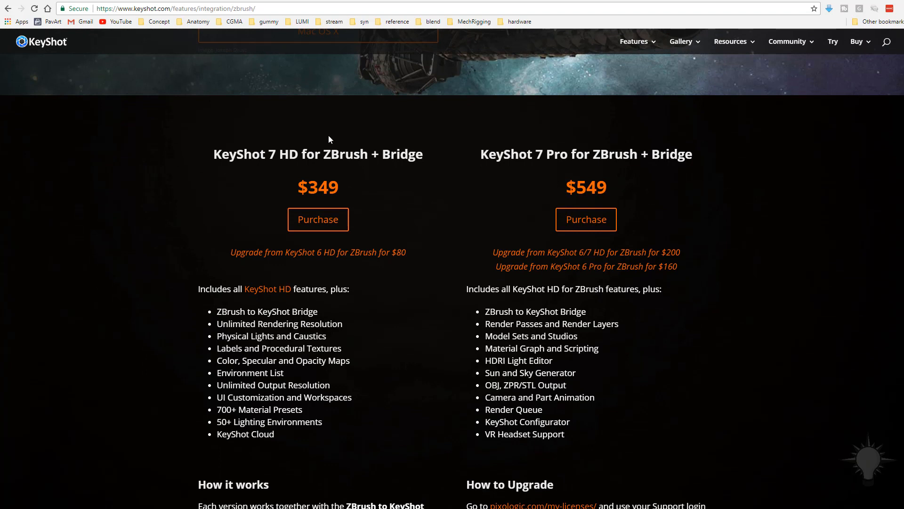
pyautogui.moveTo(616, 187)
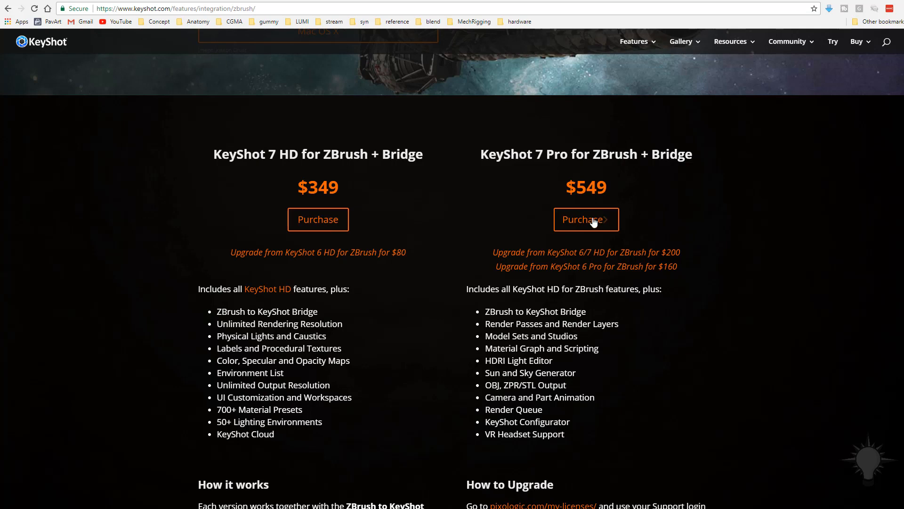
pyautogui.scroll(-3)
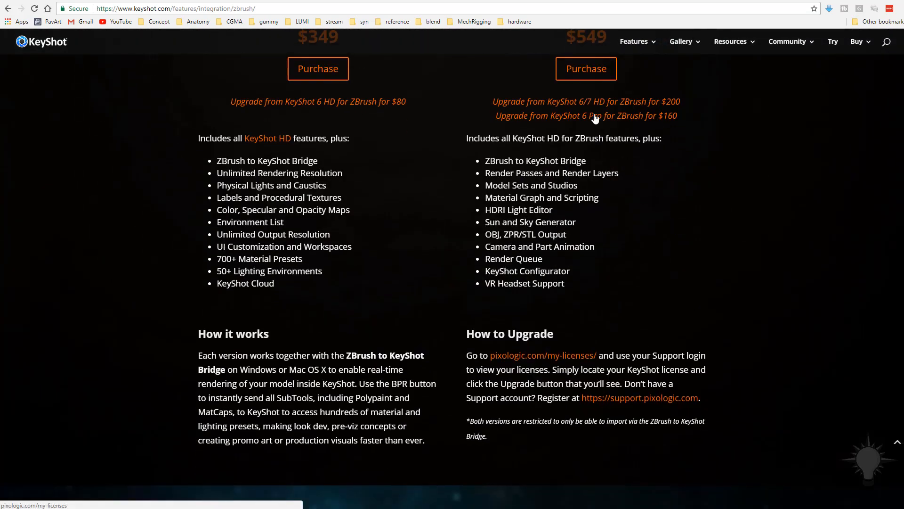
pyautogui.moveTo(507, 358)
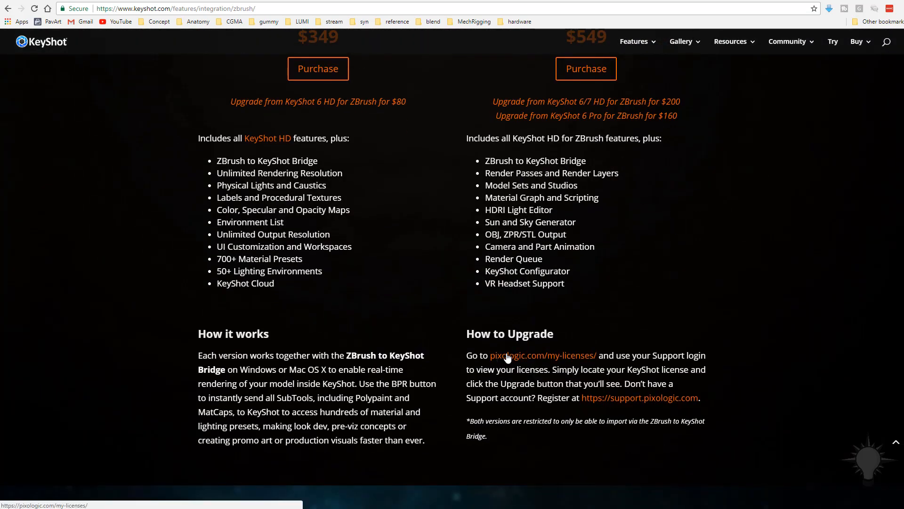
pyautogui.moveTo(538, 357)
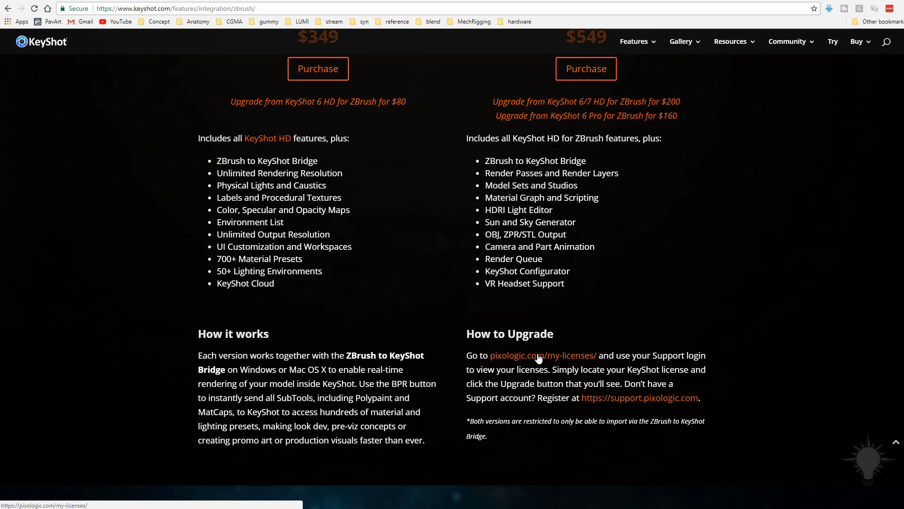
pyautogui.scroll(3)
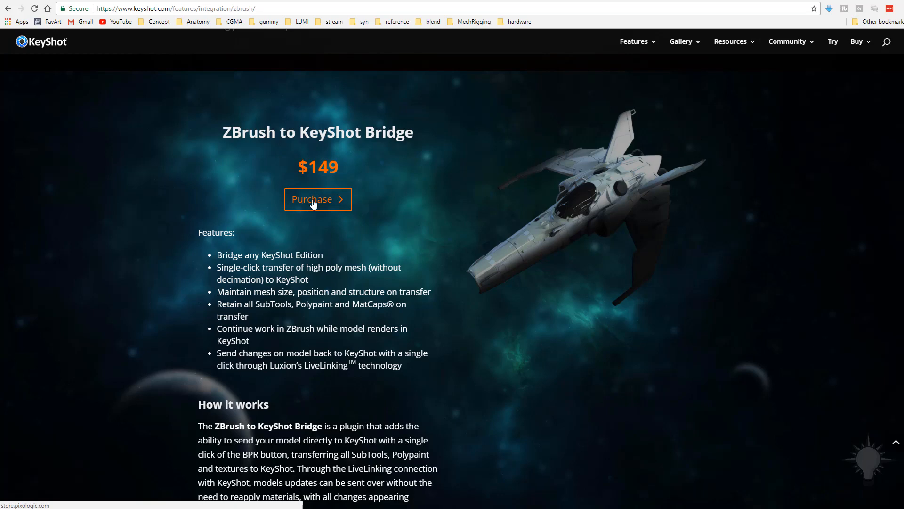
pyautogui.moveTo(168, 203)
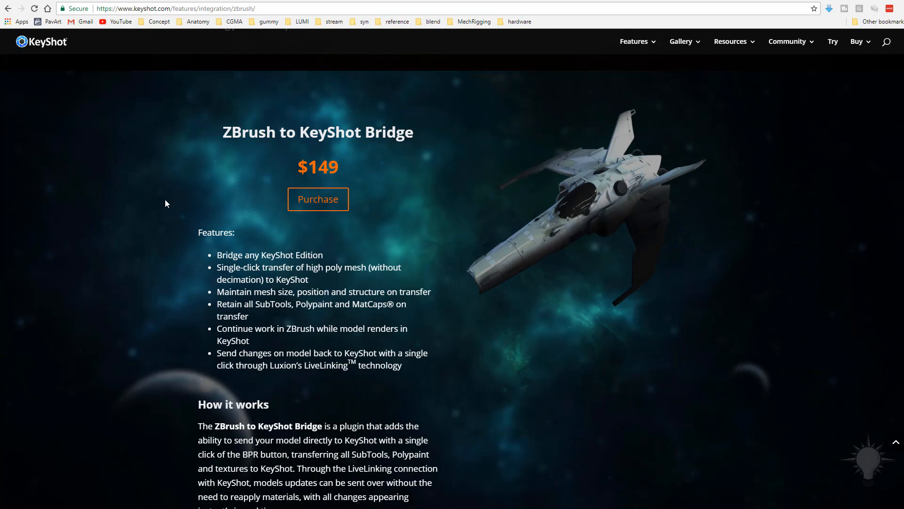
pyautogui.moveTo(180, 199)
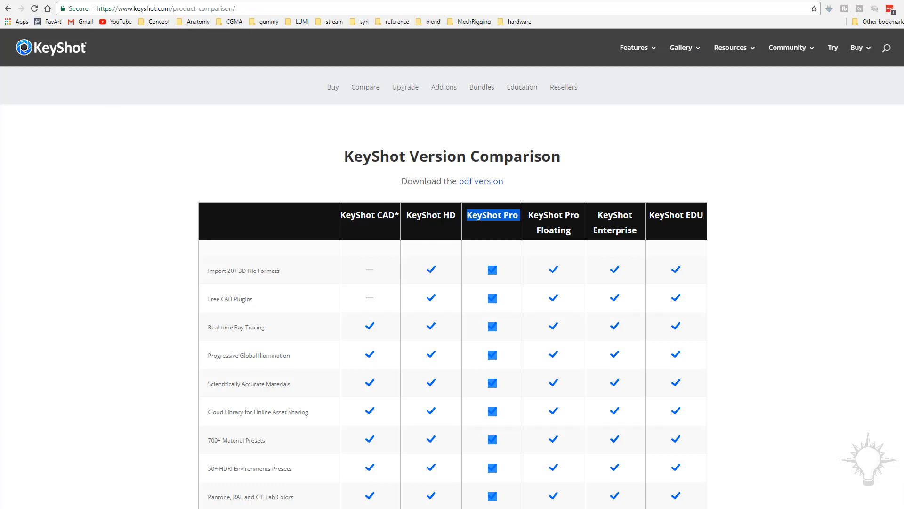
pyautogui.moveTo(435, 211)
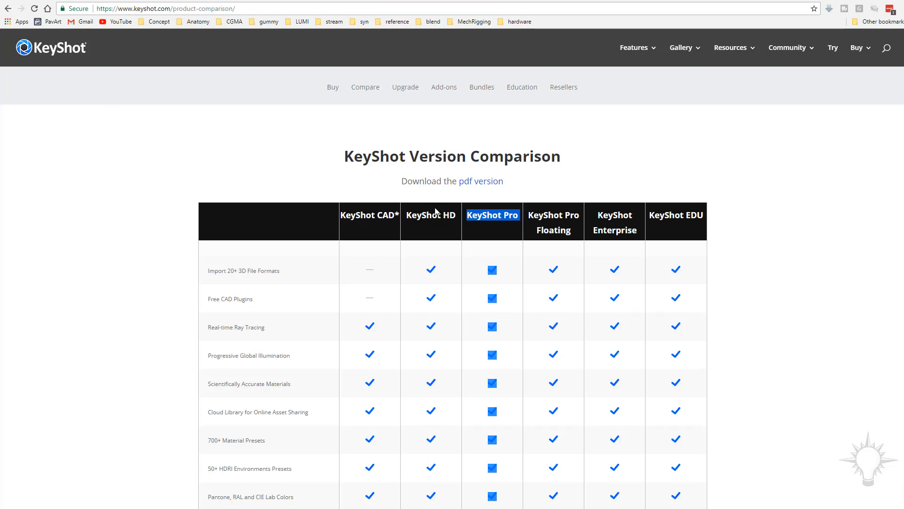
pyautogui.moveTo(133, 233)
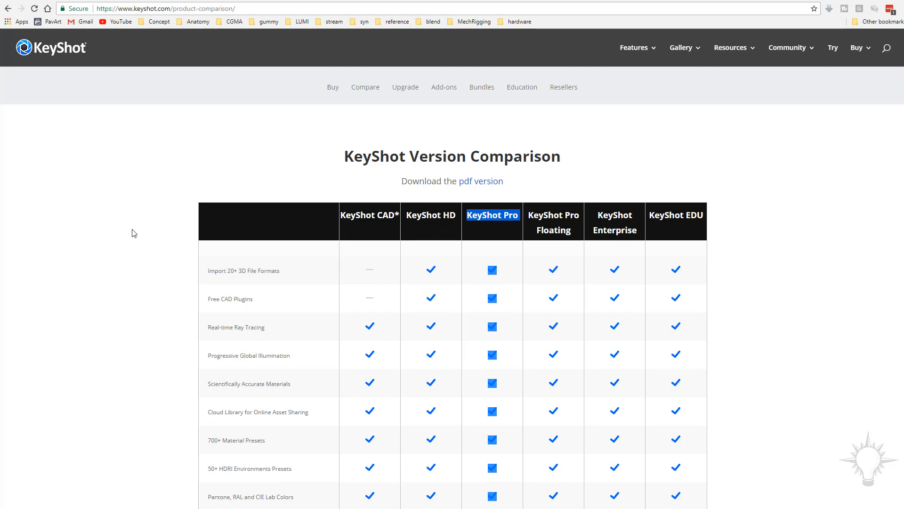
# Scroll the comparison table down to the Multi-Material through Re-Tessellate rows.
pyautogui.scroll(-3)
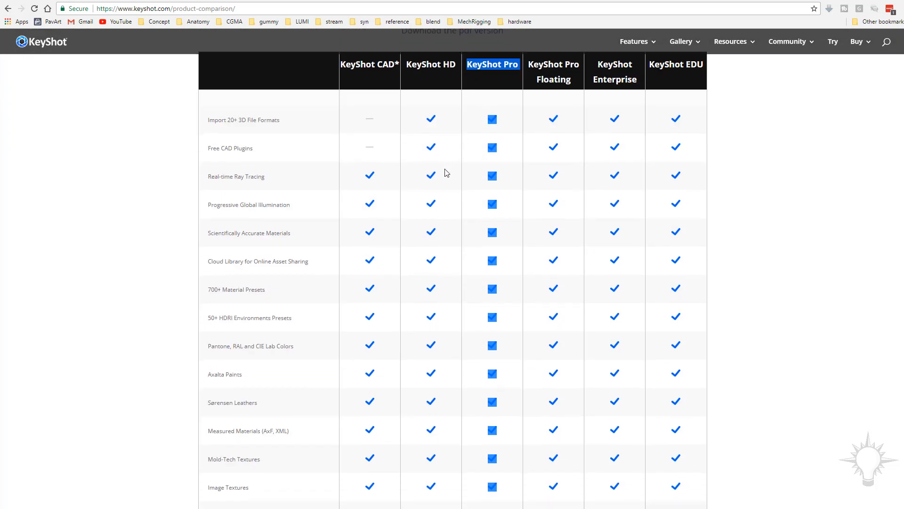
pyautogui.scroll(-3)
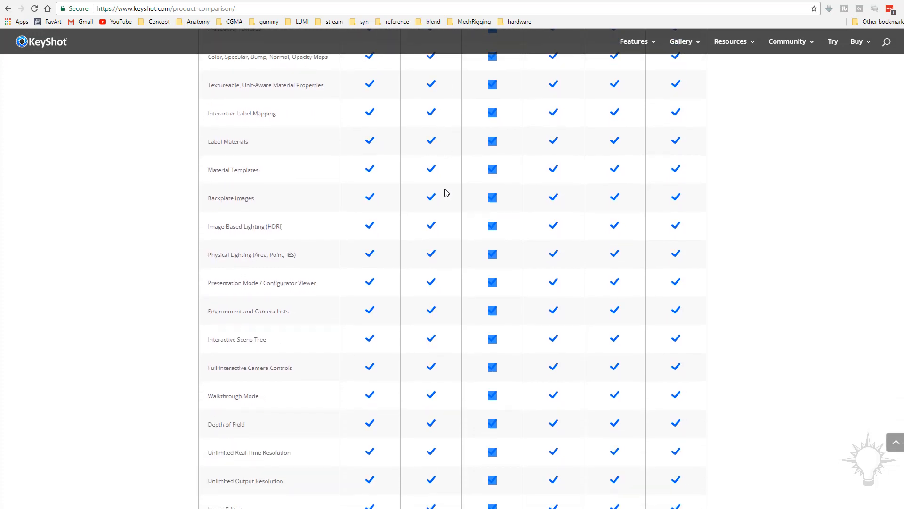
pyautogui.scroll(-3)
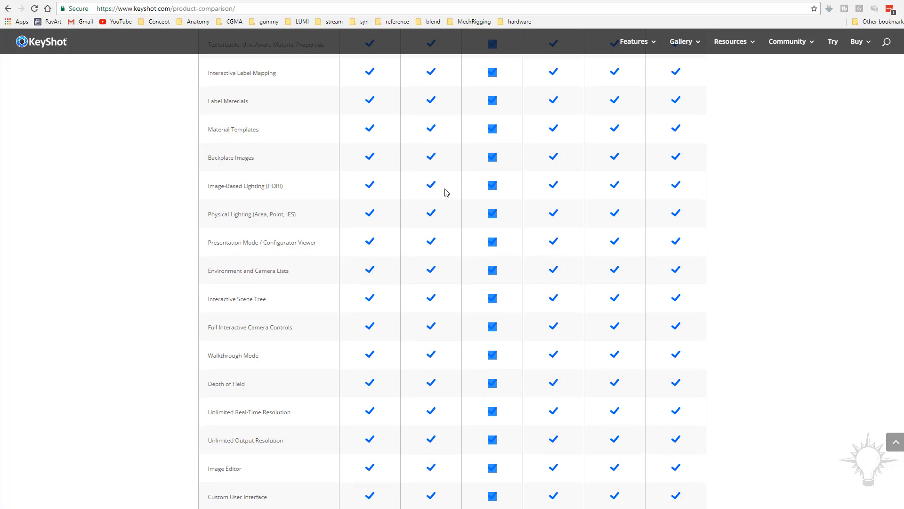
pyautogui.scroll(3)
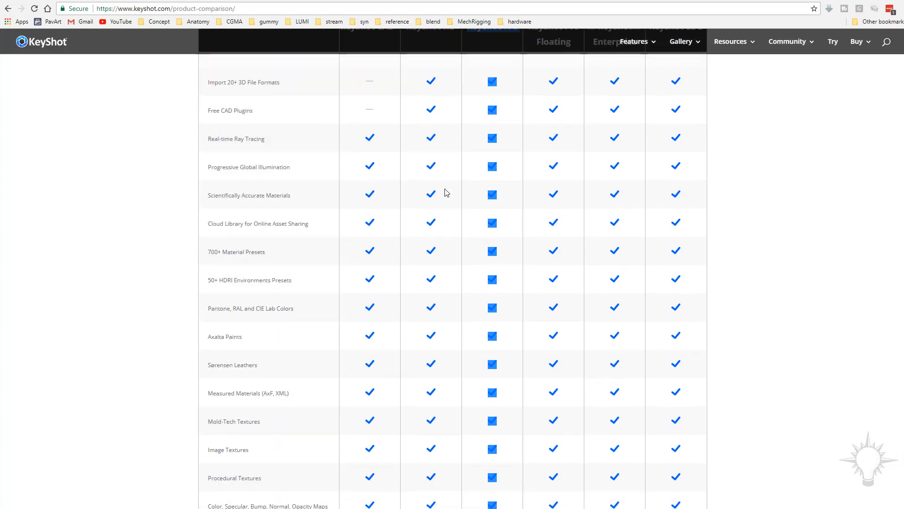
pyautogui.scroll(-3)
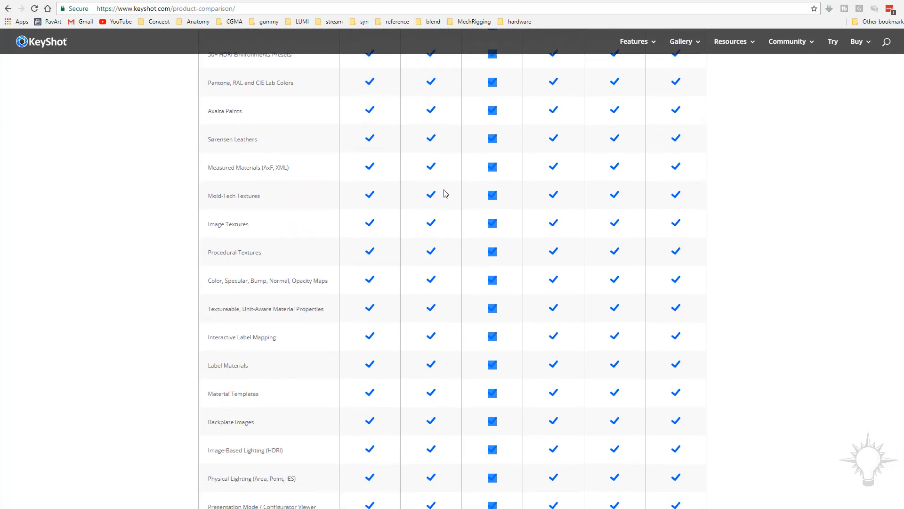
pyautogui.scroll(-3)
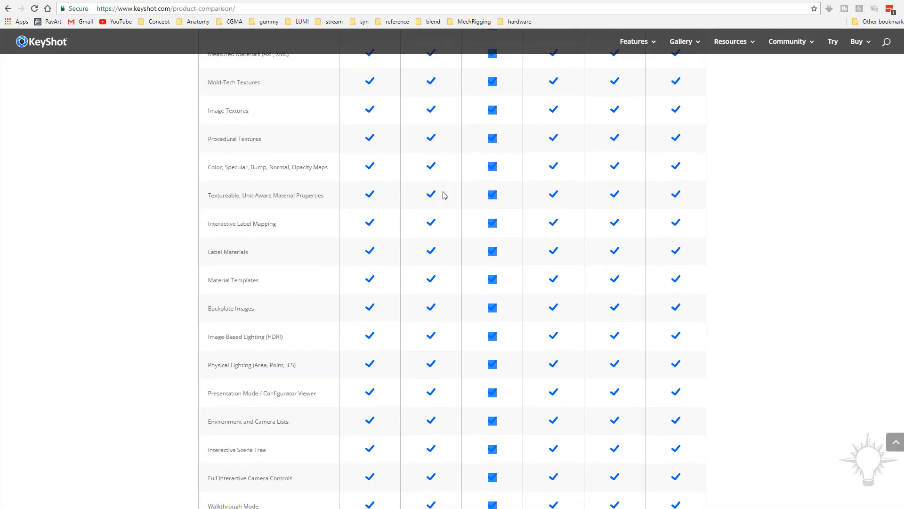
pyautogui.scroll(-3)
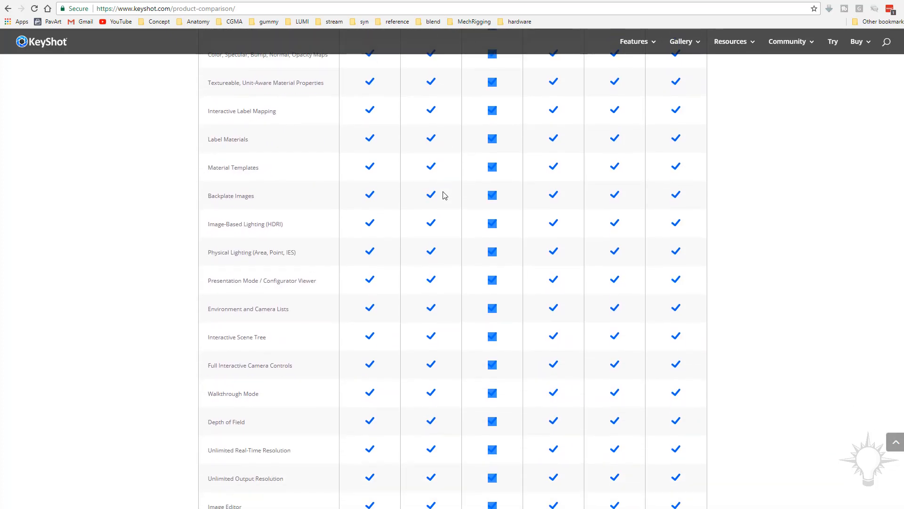
pyautogui.scroll(-3)
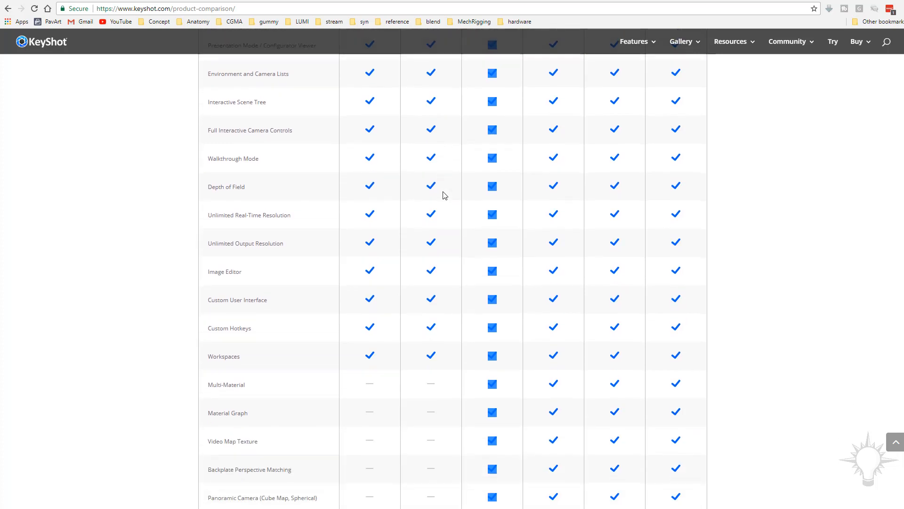
pyautogui.scroll(-3)
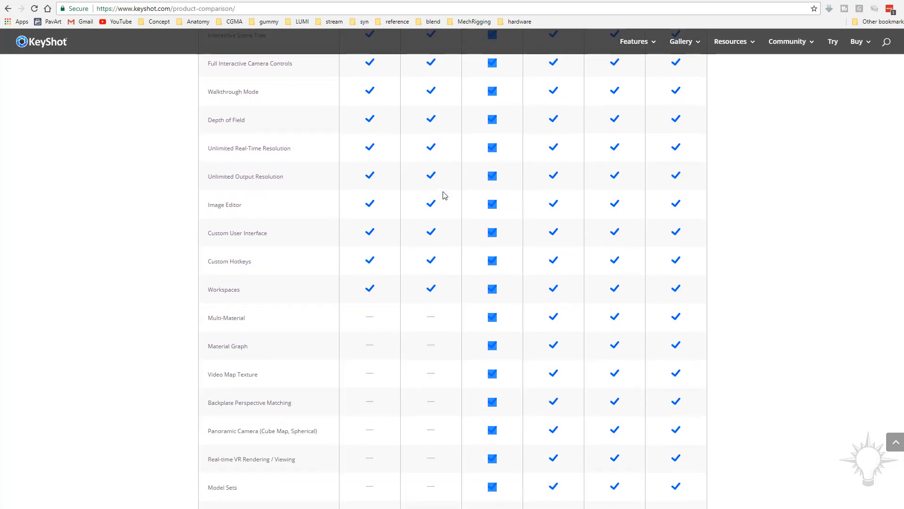
pyautogui.scroll(-3)
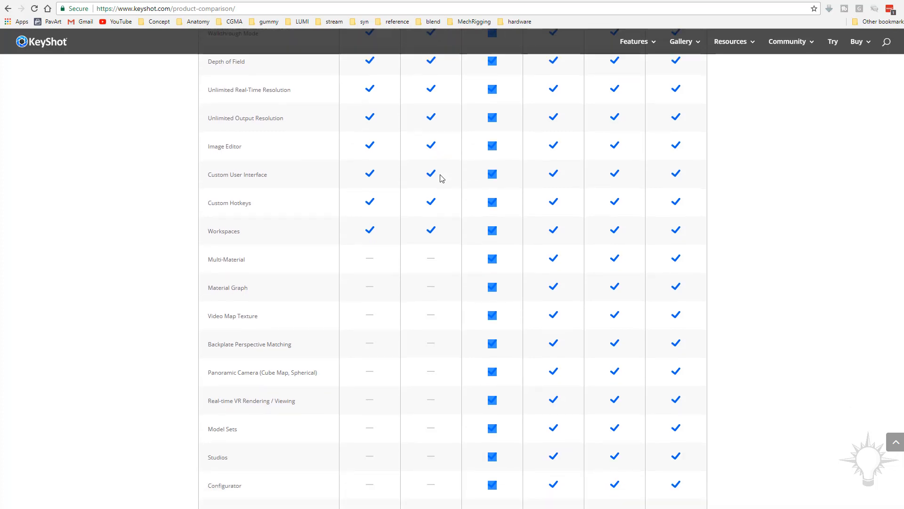
pyautogui.scroll(-3)
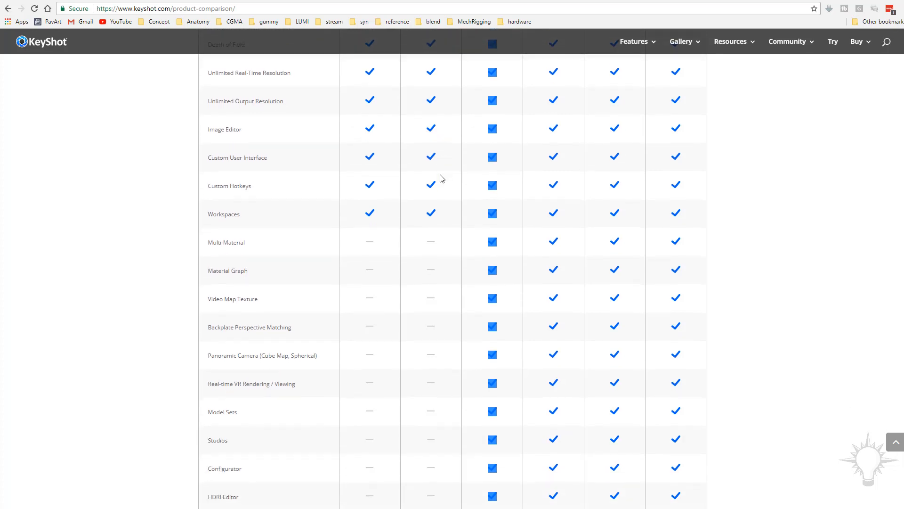
pyautogui.scroll(-3)
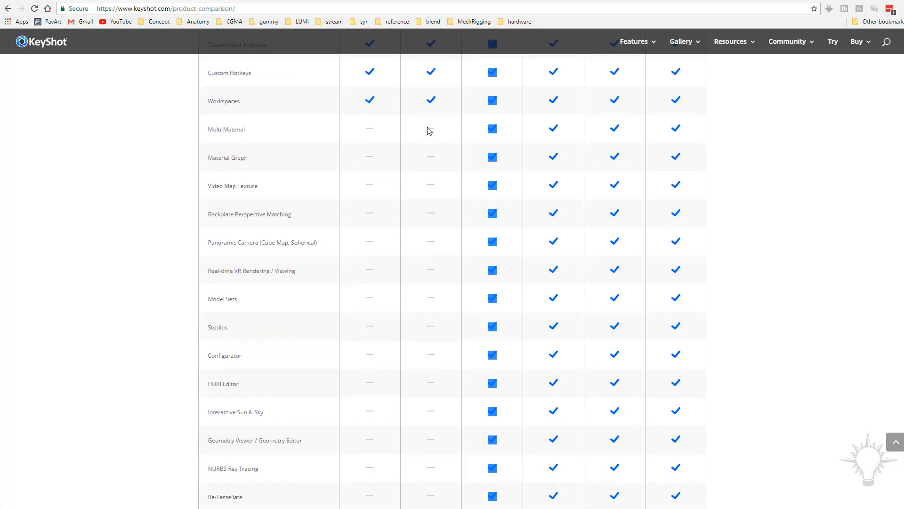
pyautogui.moveTo(501, 129)
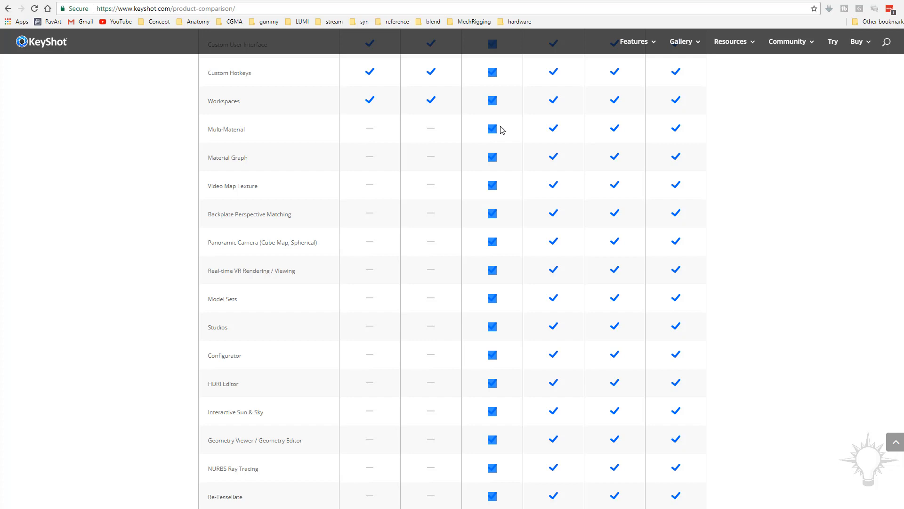
pyautogui.moveTo(291, 146)
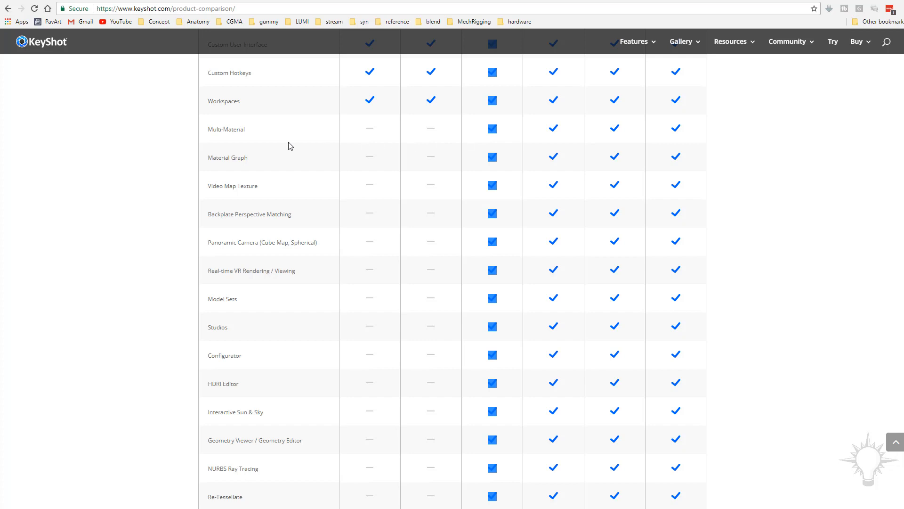
pyautogui.moveTo(265, 160)
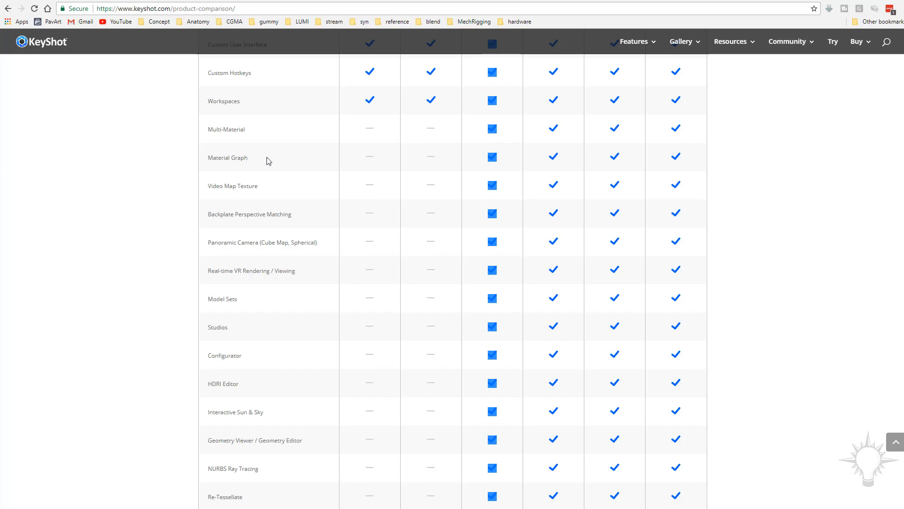
# Scroll the comparison table down to the CAD editions footnote, then back toward the top.
pyautogui.scroll(-3)
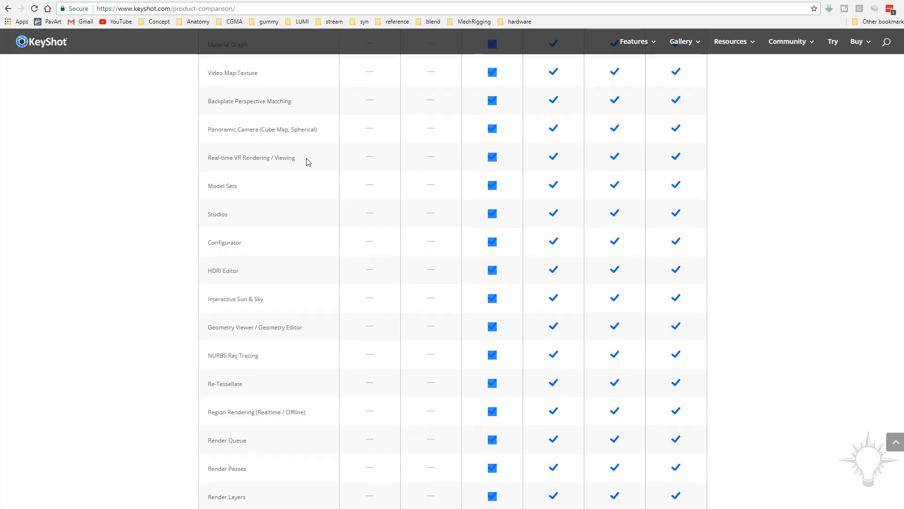
pyautogui.scroll(-3)
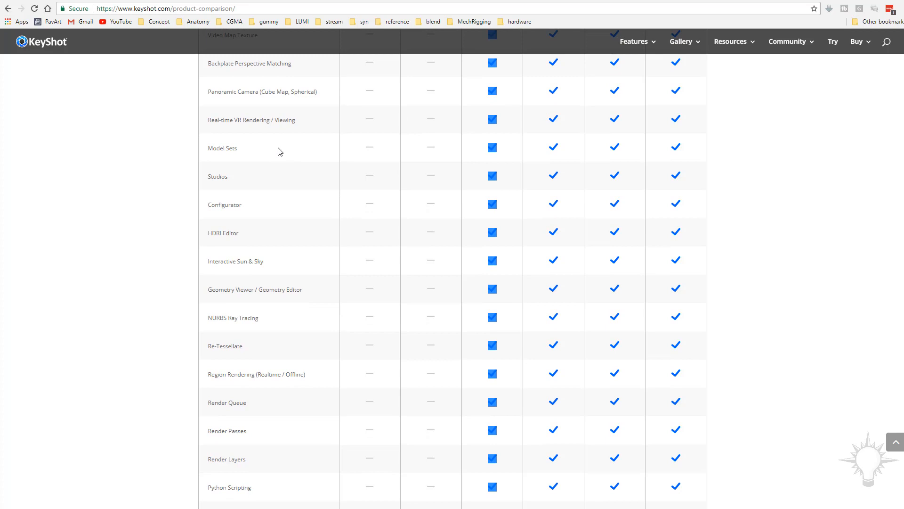
pyautogui.scroll(-3)
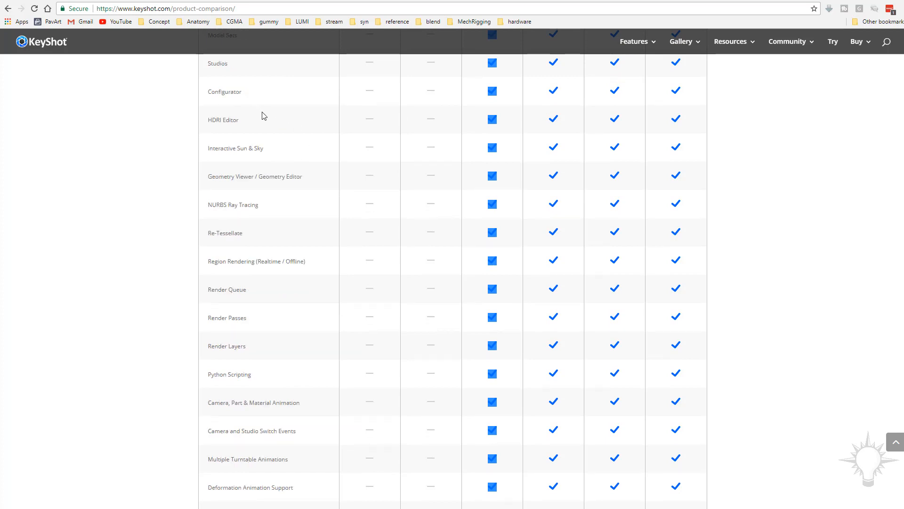
pyautogui.moveTo(303, 154)
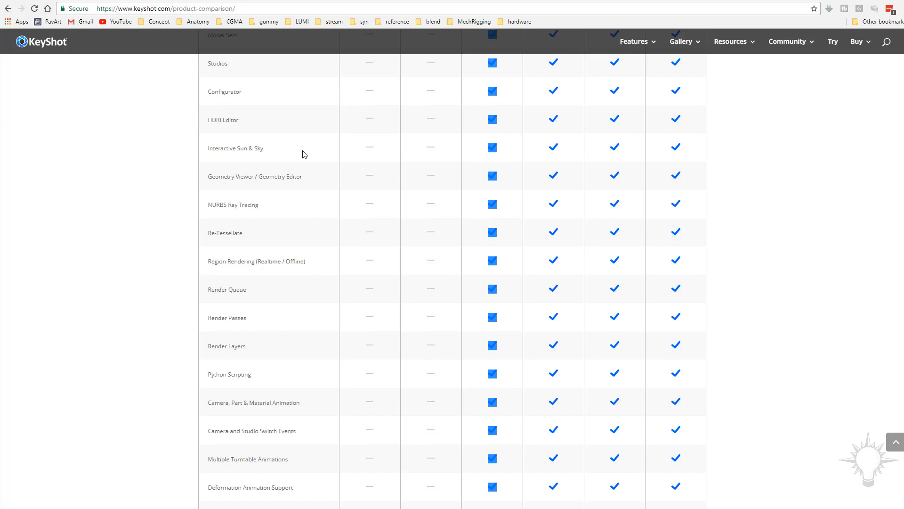
pyautogui.scroll(-3)
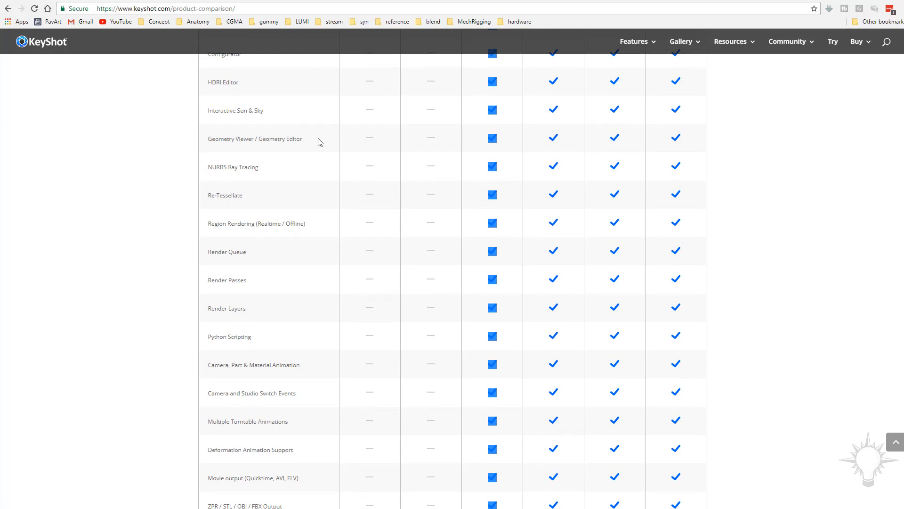
pyautogui.scroll(-3)
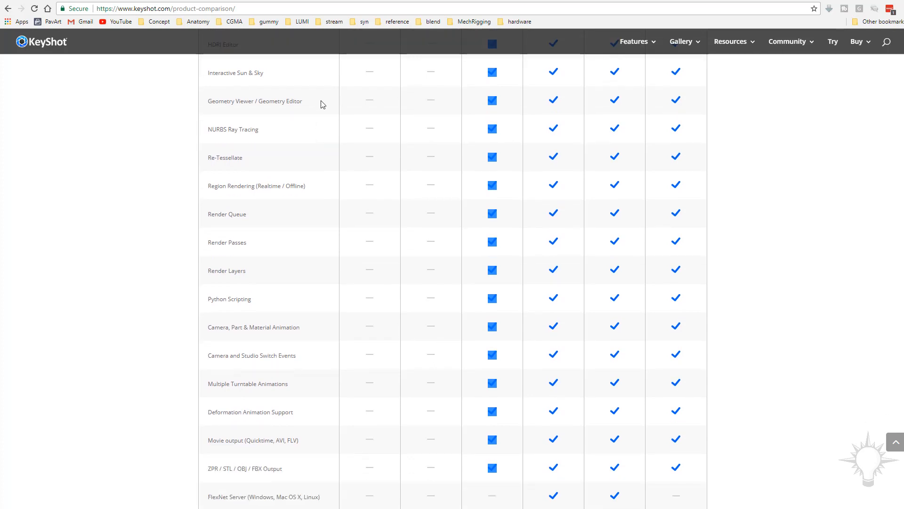
pyautogui.scroll(-3)
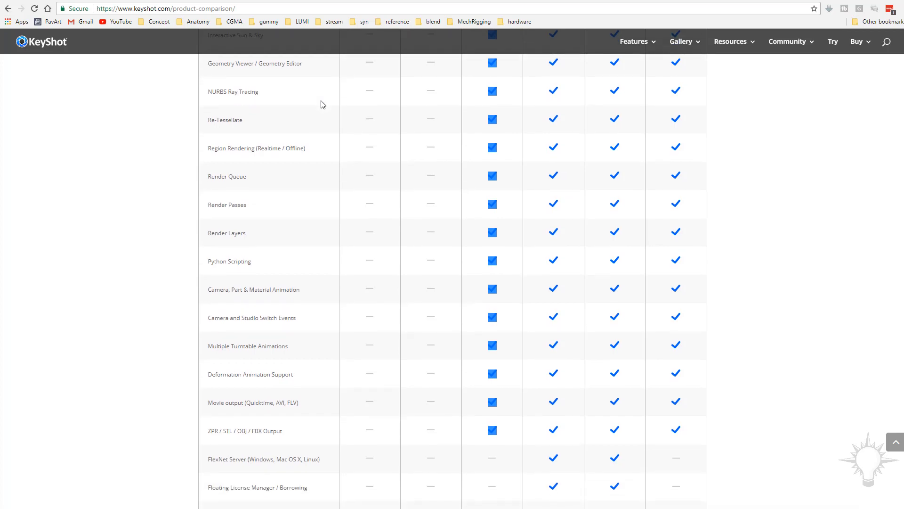
pyautogui.scroll(-3)
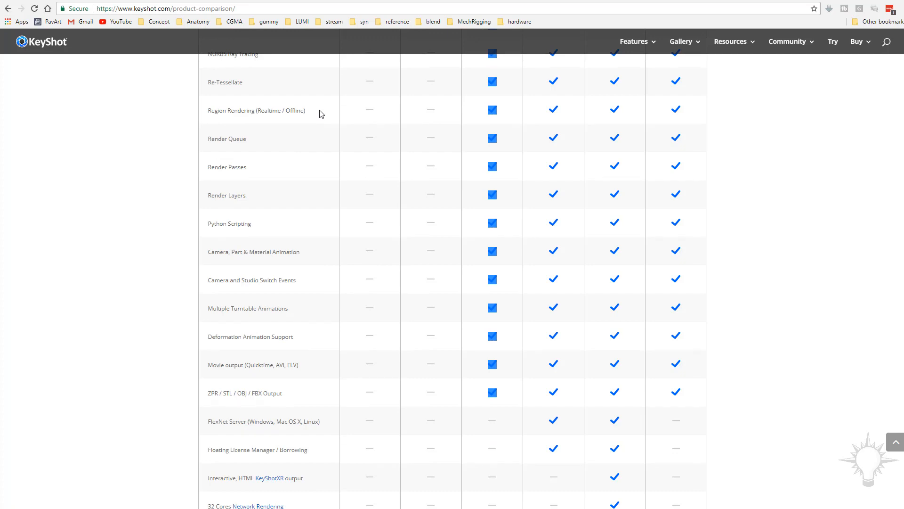
pyautogui.moveTo(298, 140)
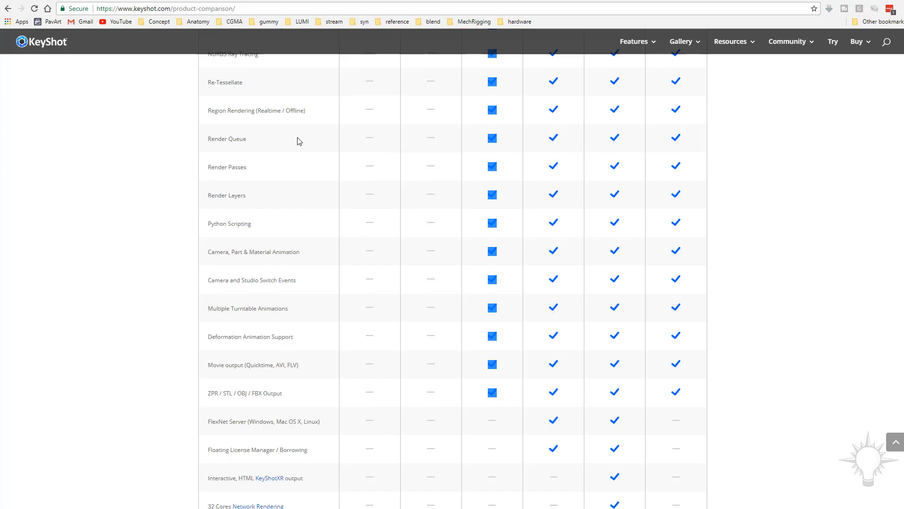
pyautogui.scroll(-3)
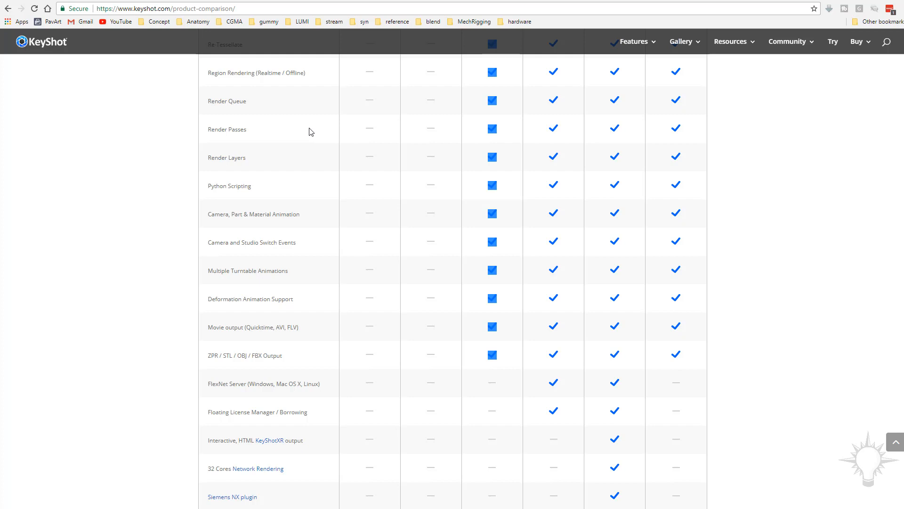
pyautogui.moveTo(313, 154)
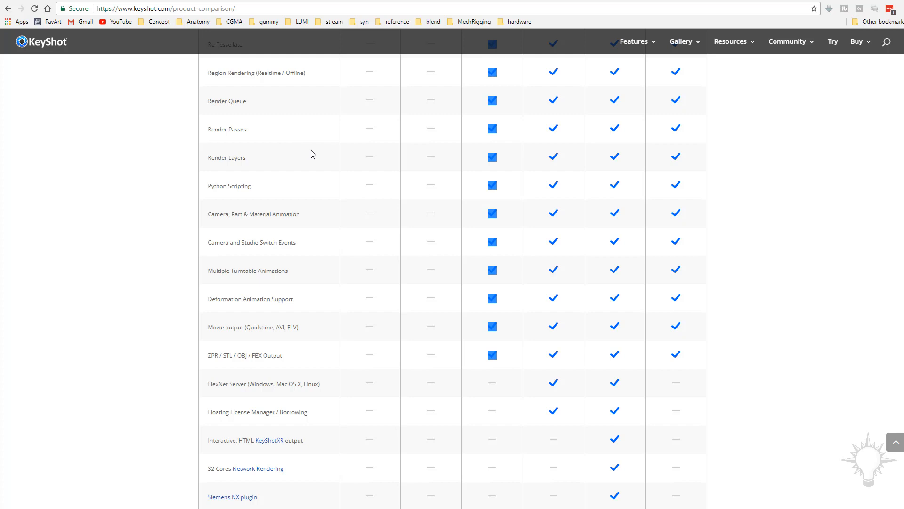
pyautogui.scroll(-3)
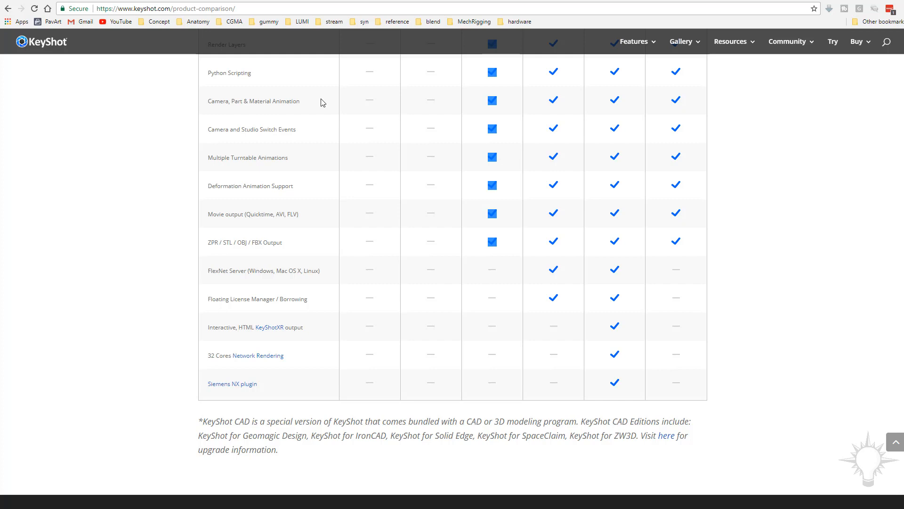
pyautogui.moveTo(212, 126)
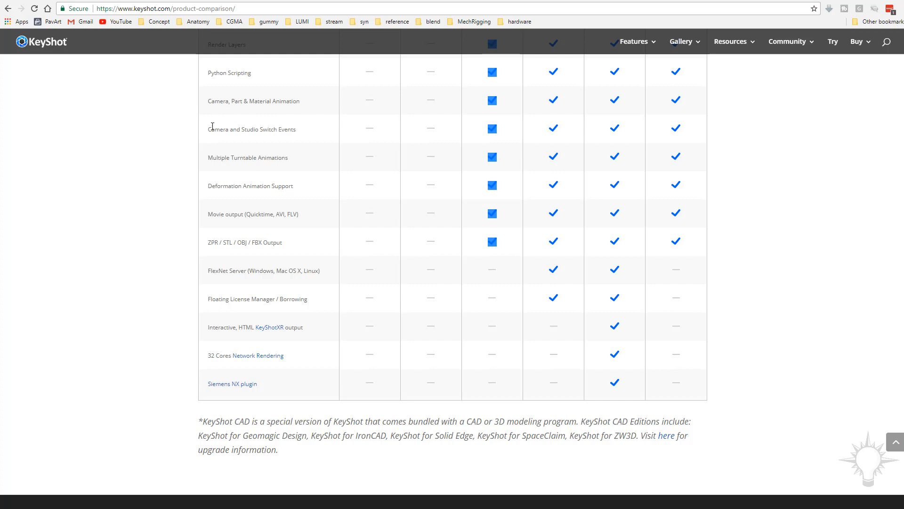
pyautogui.moveTo(293, 161)
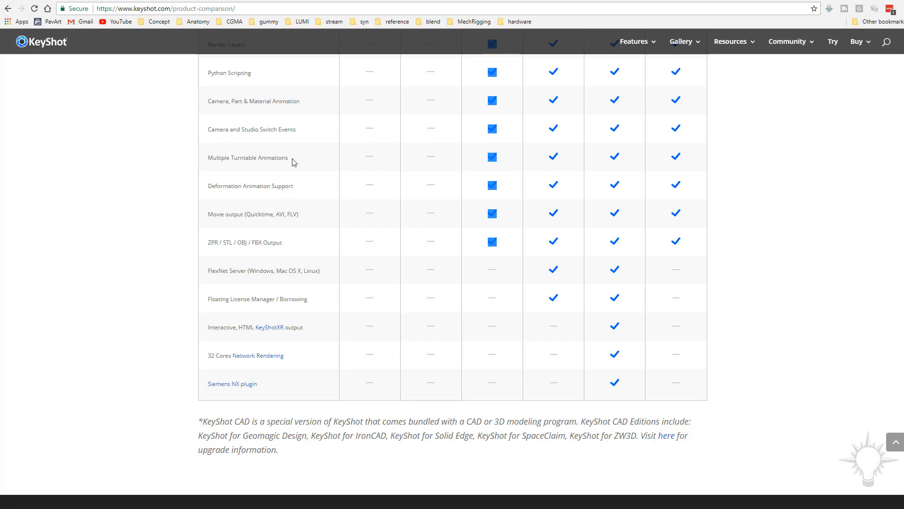
pyautogui.moveTo(302, 129)
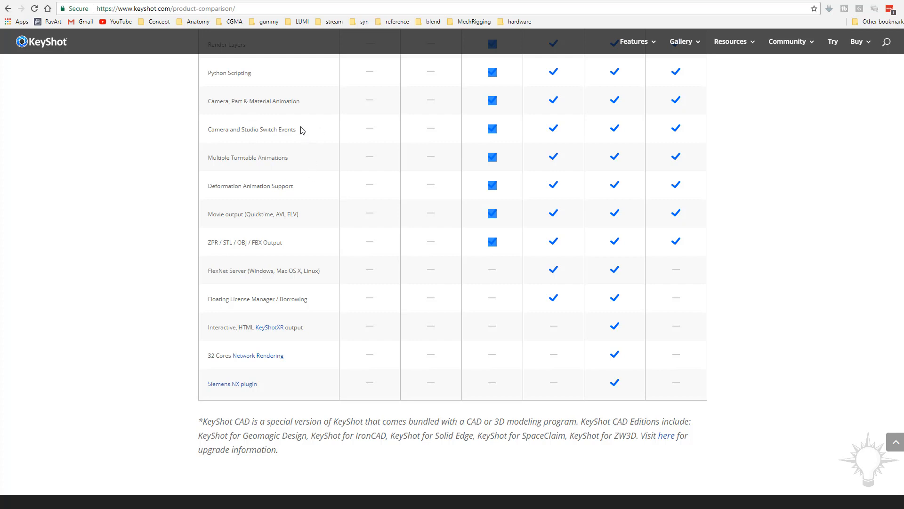
pyautogui.moveTo(264, 157)
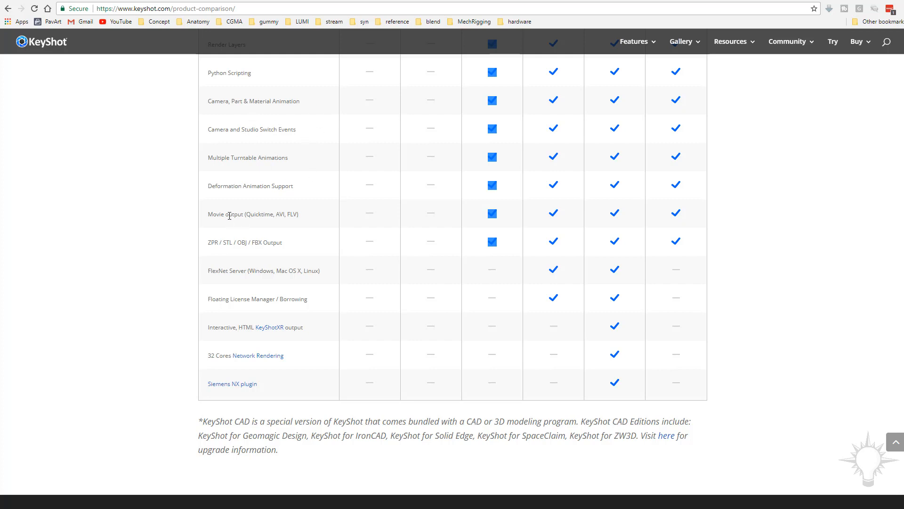
pyautogui.moveTo(288, 210)
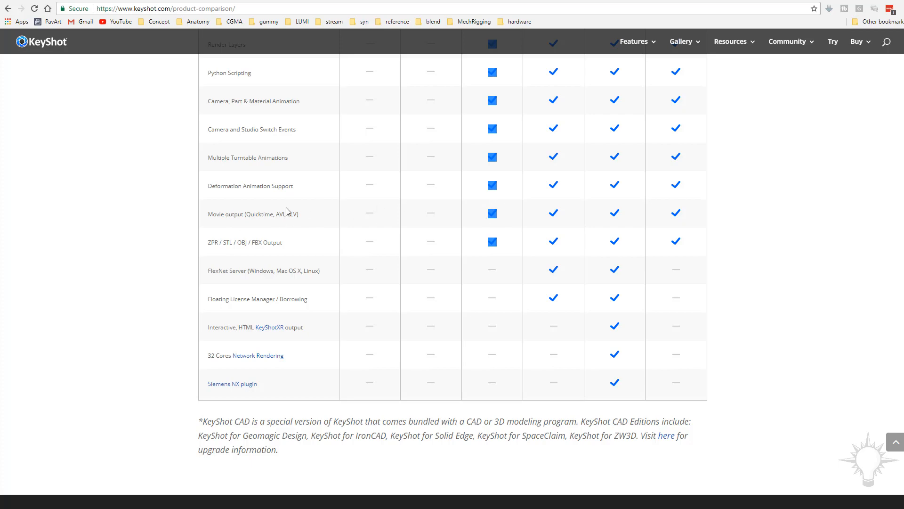
pyautogui.scroll(3)
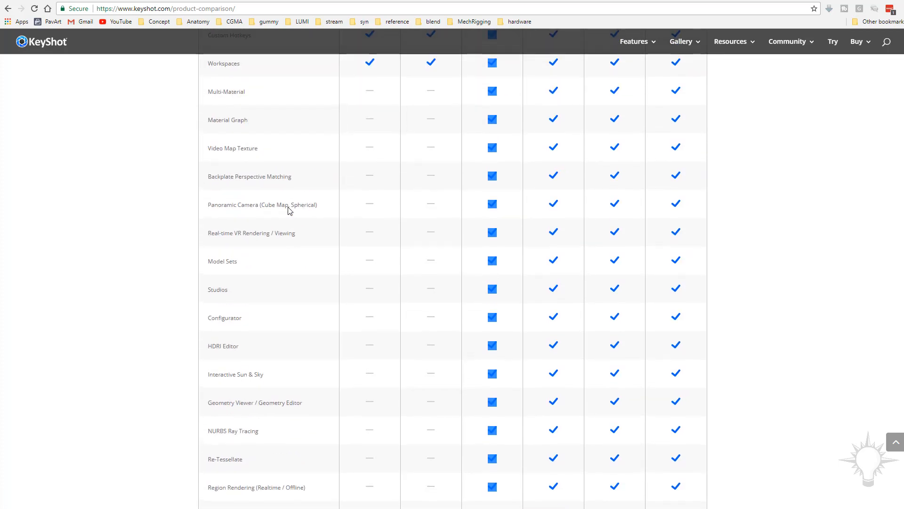
pyautogui.scroll(3)
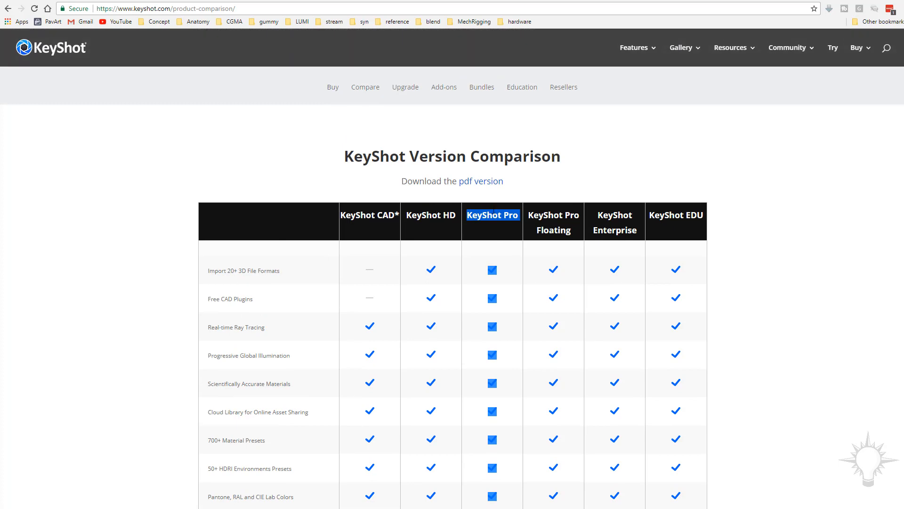
pyautogui.scroll(-3)
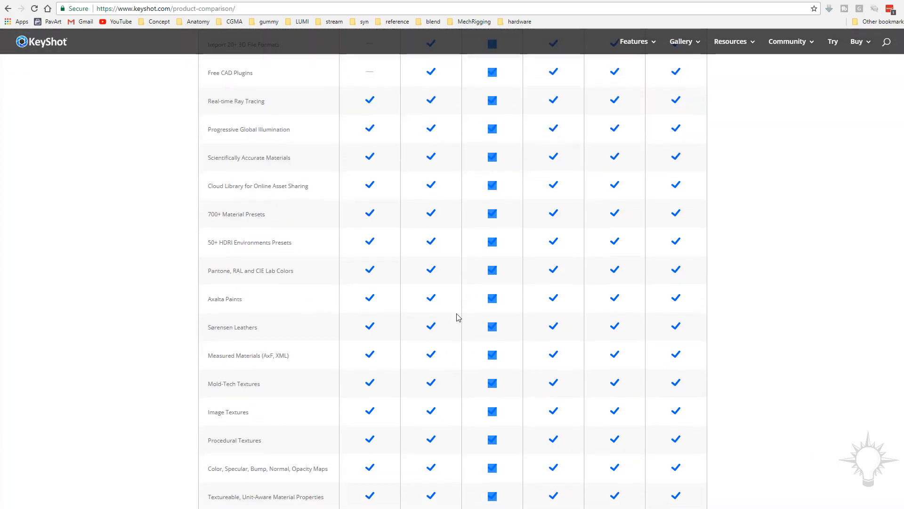
pyautogui.scroll(3)
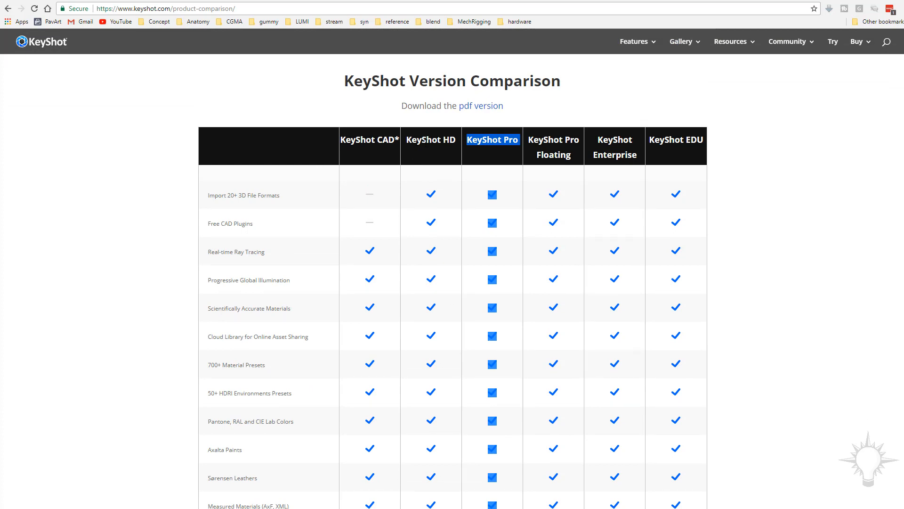
pyautogui.scroll(-3)
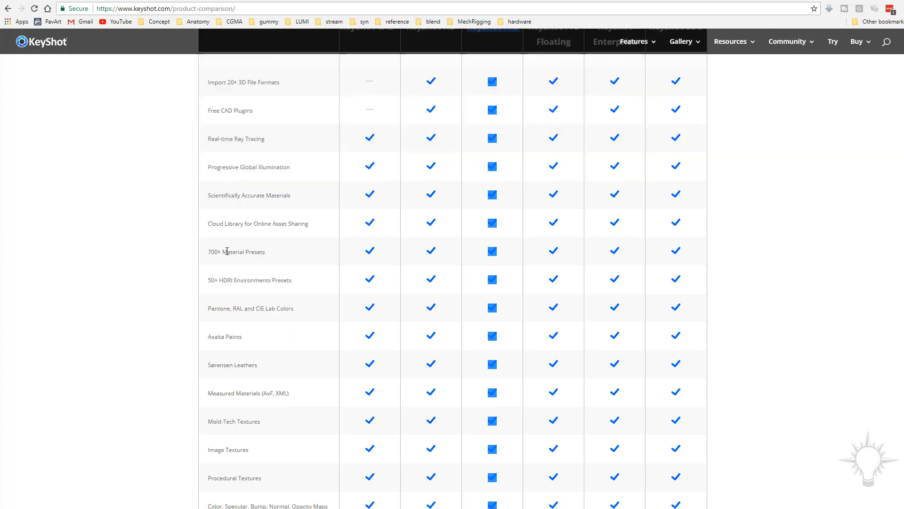
pyautogui.moveTo(267, 276)
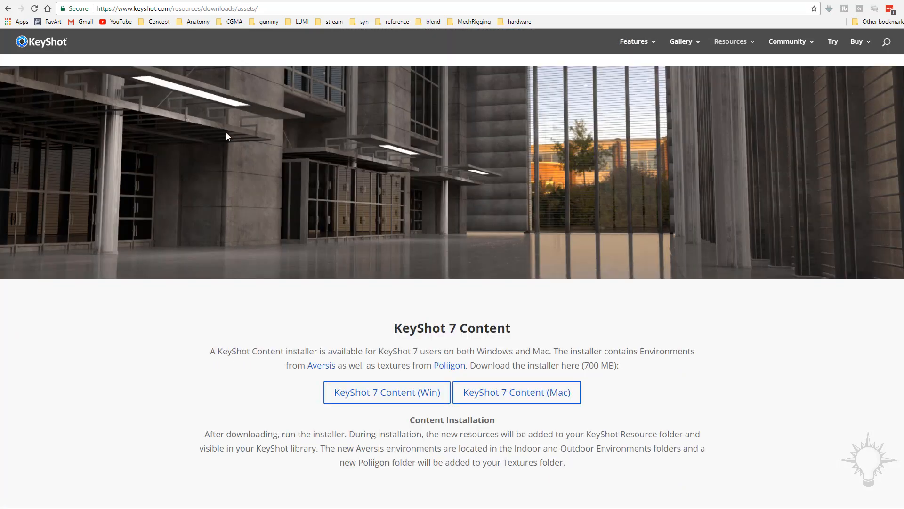
# Scroll the downloads assets page to the KeyShot 7 Content Windows and Mac installers.
pyautogui.scroll(-3)
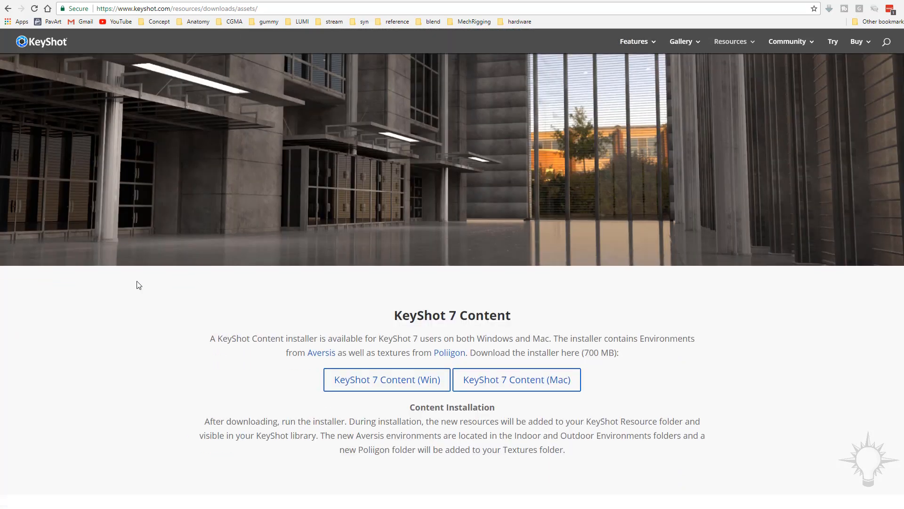
pyautogui.scroll(-3)
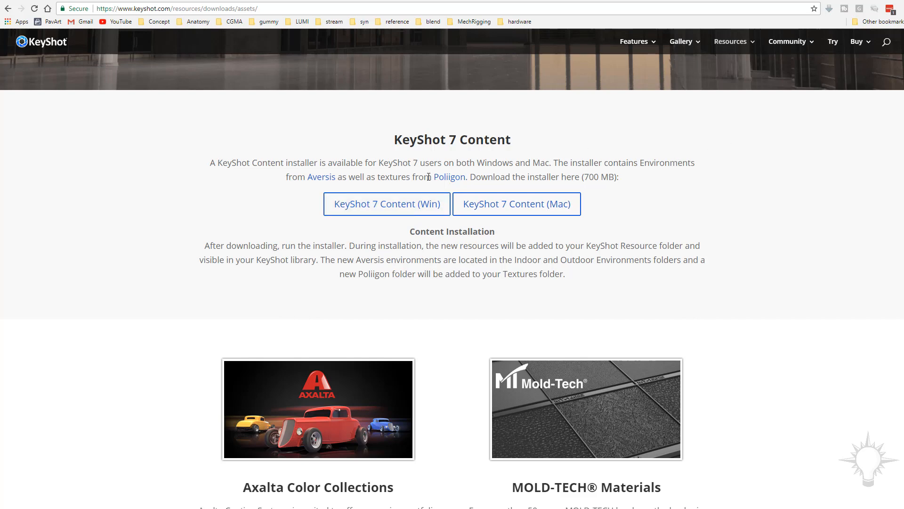
pyautogui.moveTo(322, 176)
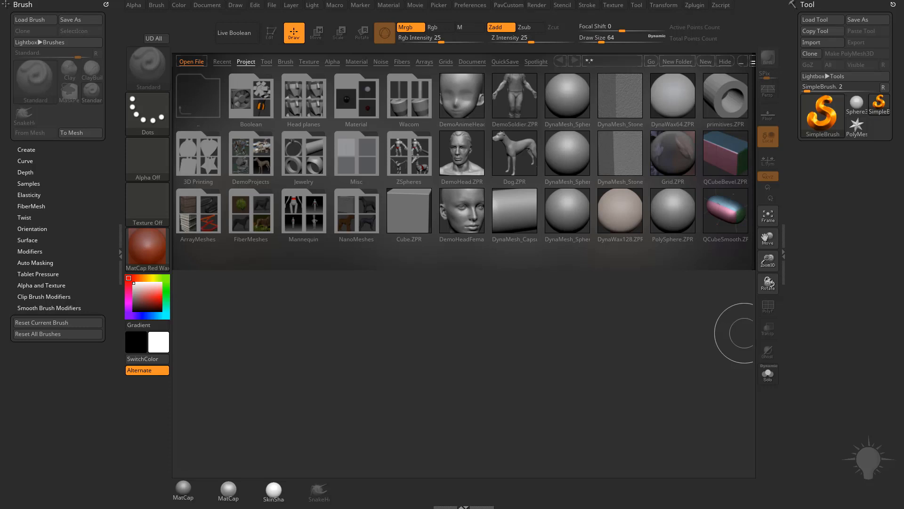
# Open ZBrush's Render menu to view the External Renderer KeyShot options.
pyautogui.click(540, 5)
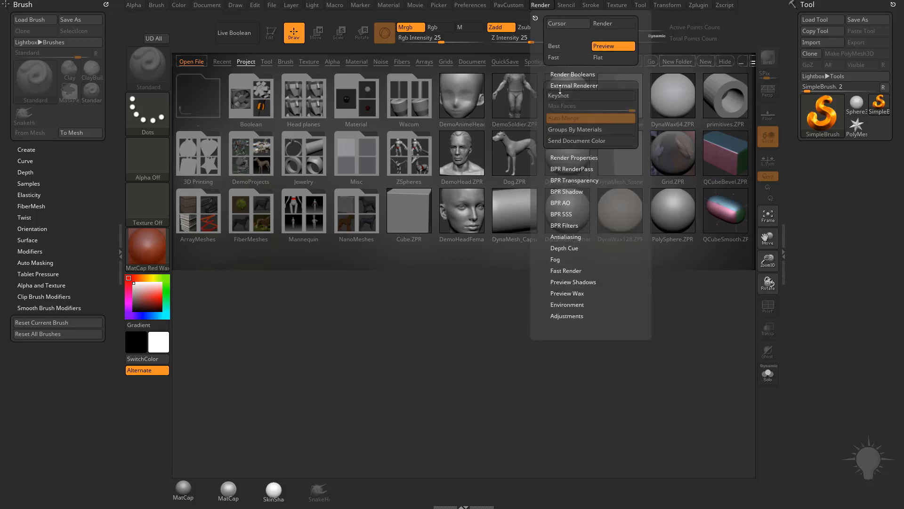
pyautogui.moveTo(558, 95)
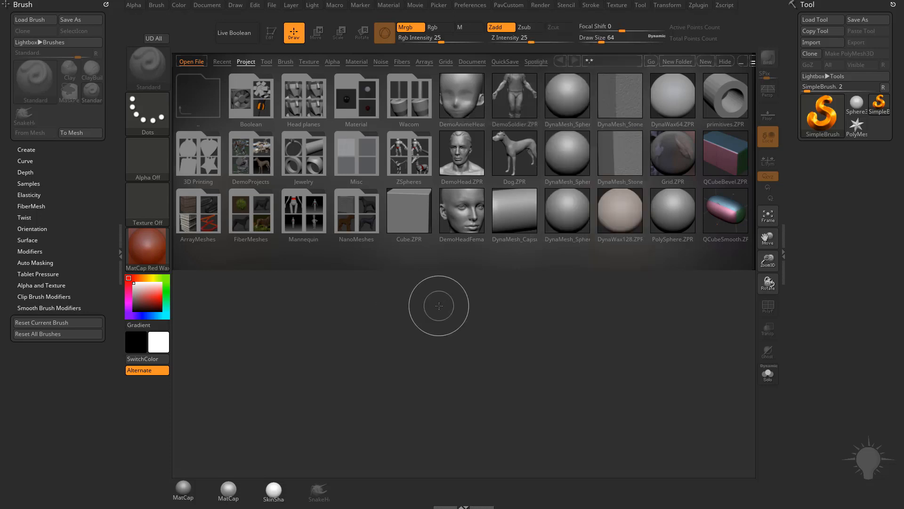
pyautogui.moveTo(737, 73)
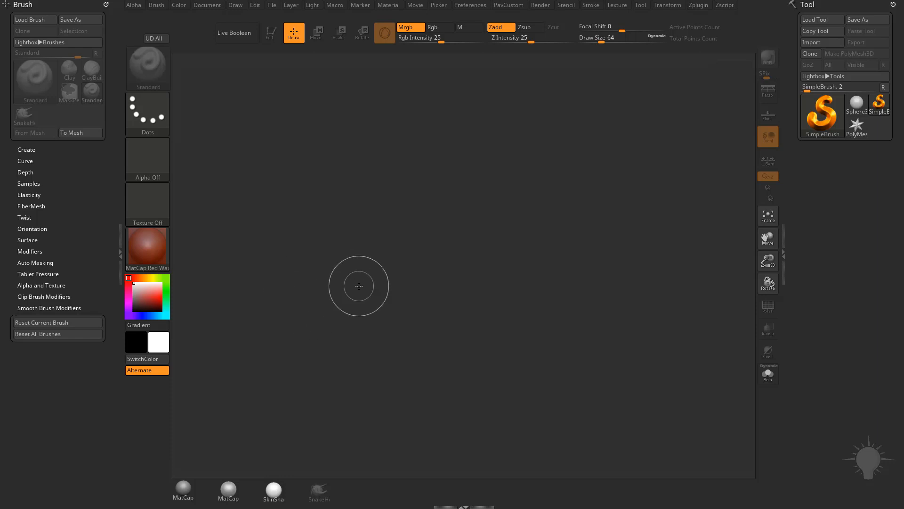
# Load the Star PolyMesh3D onto the canvas in Edit mode.
pyautogui.click(856, 113)
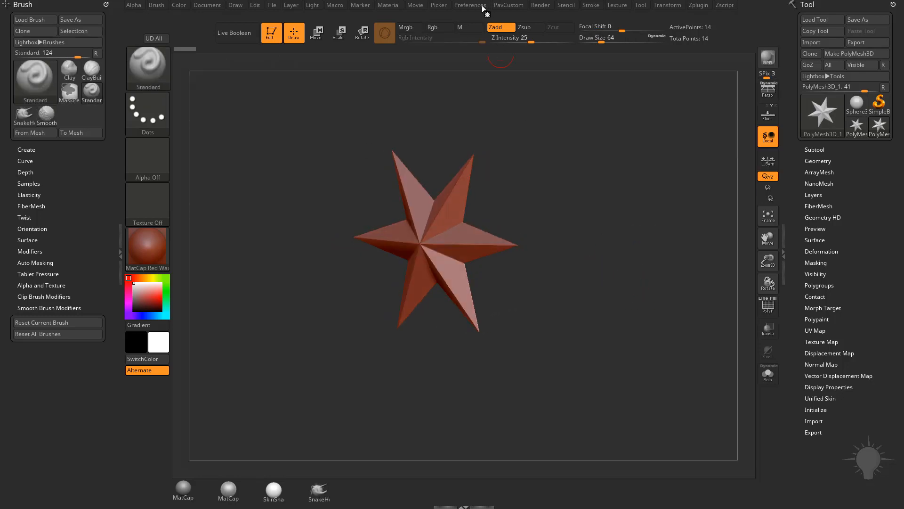
pyautogui.click(540, 5)
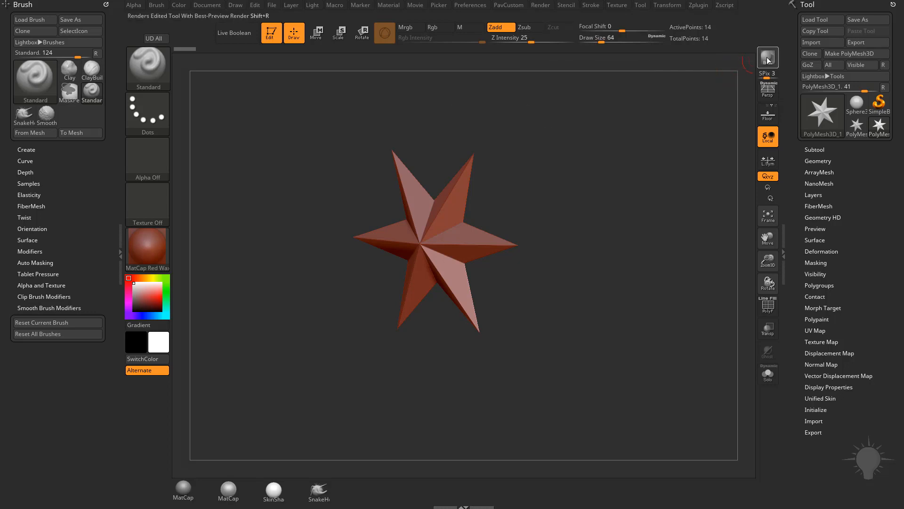
pyautogui.moveTo(767, 57)
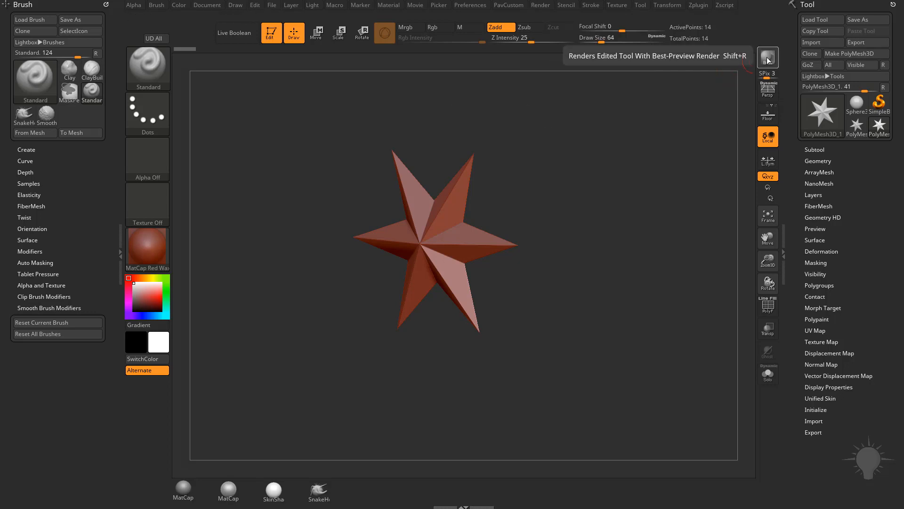
pyautogui.moveTo(602, 231)
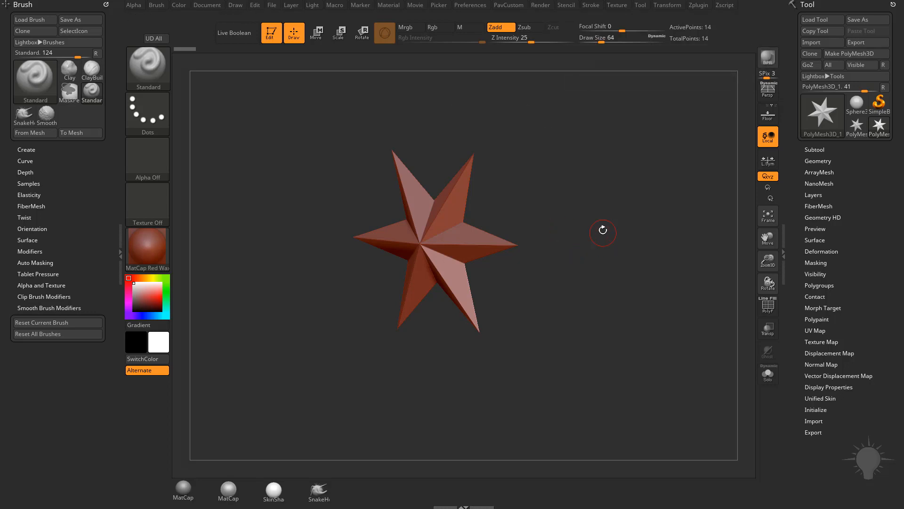
pyautogui.click(540, 5)
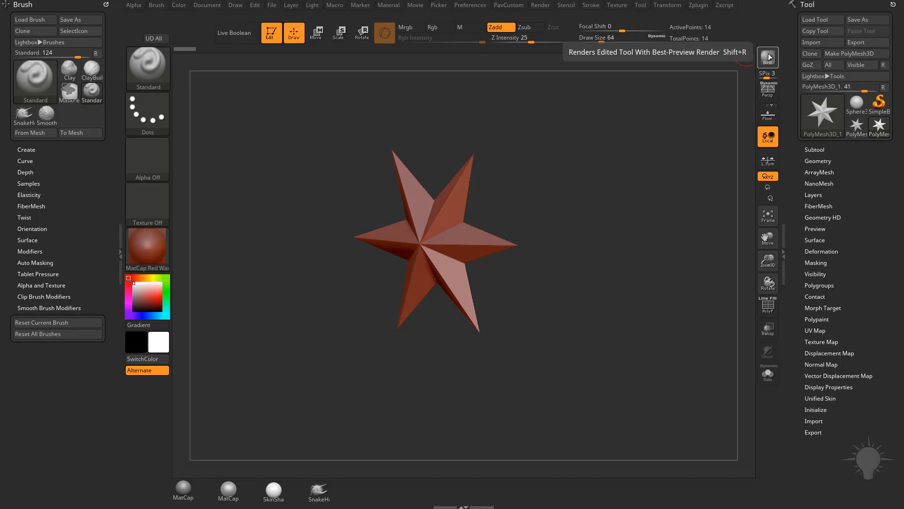
pyautogui.moveTo(183, 149)
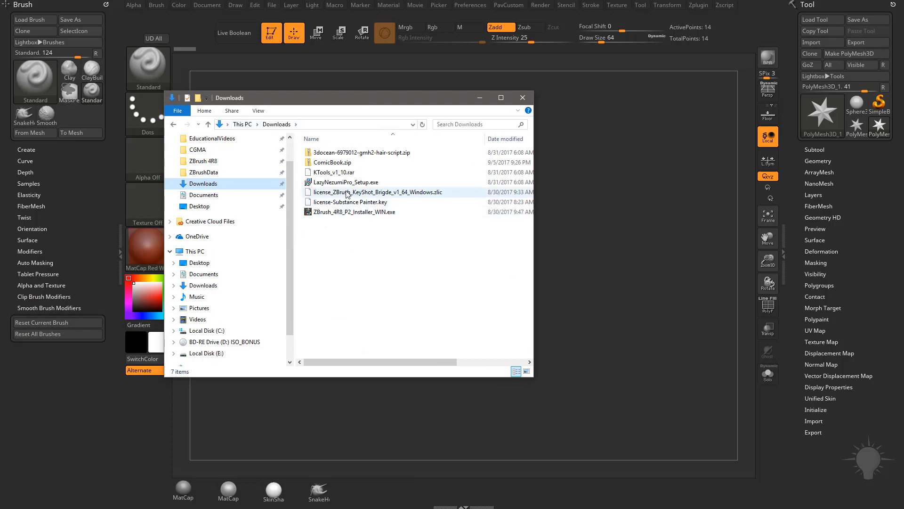
# Select license_ZBrush_KeyShot_Briige_v1_64_Windows.zlic in Downloads, then close File Explorer.
pyautogui.click(377, 192)
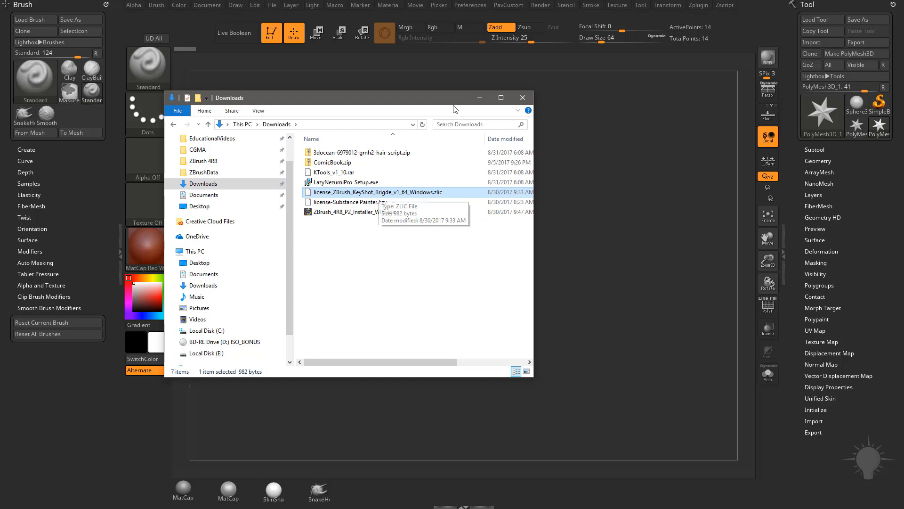
pyautogui.moveTo(448, 188)
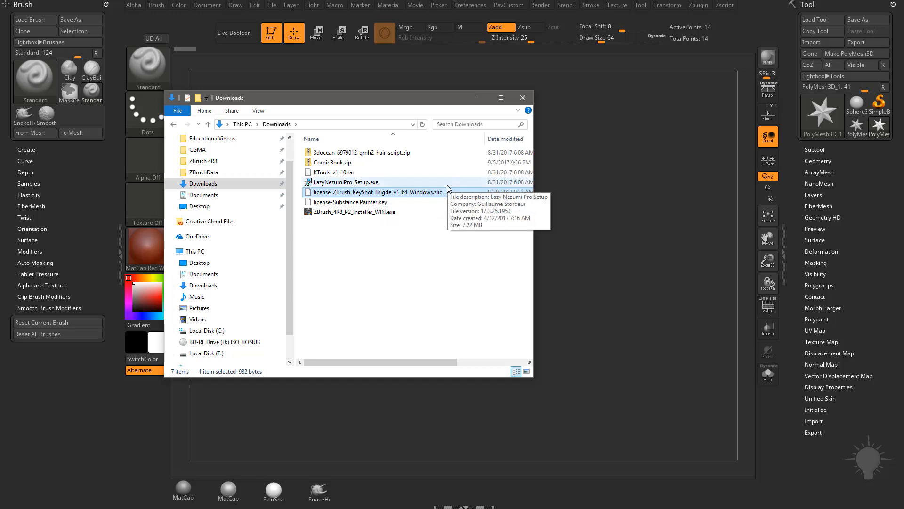
pyautogui.click(522, 97)
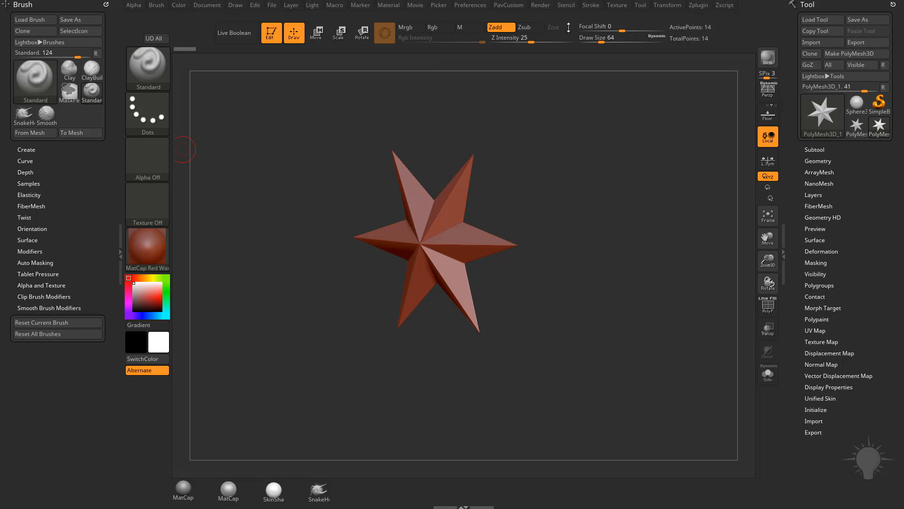
pyautogui.moveTo(381, 359)
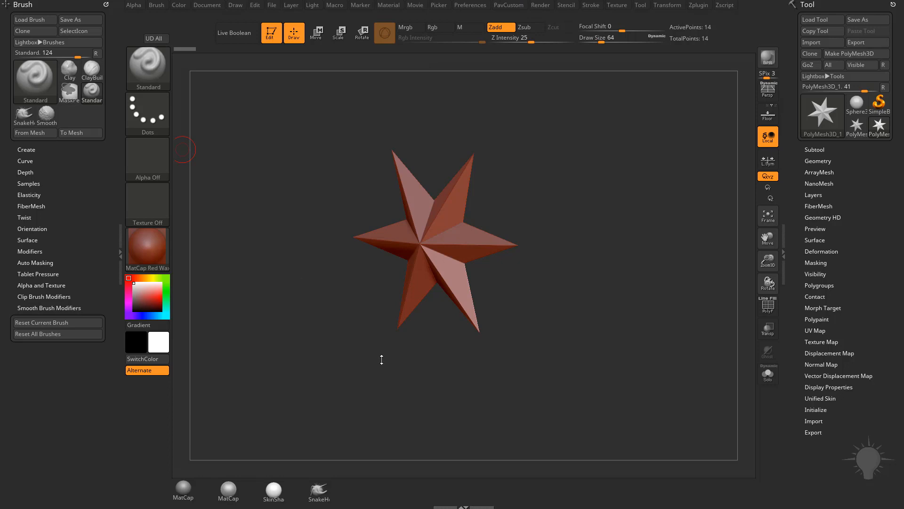
pyautogui.moveTo(555, 265)
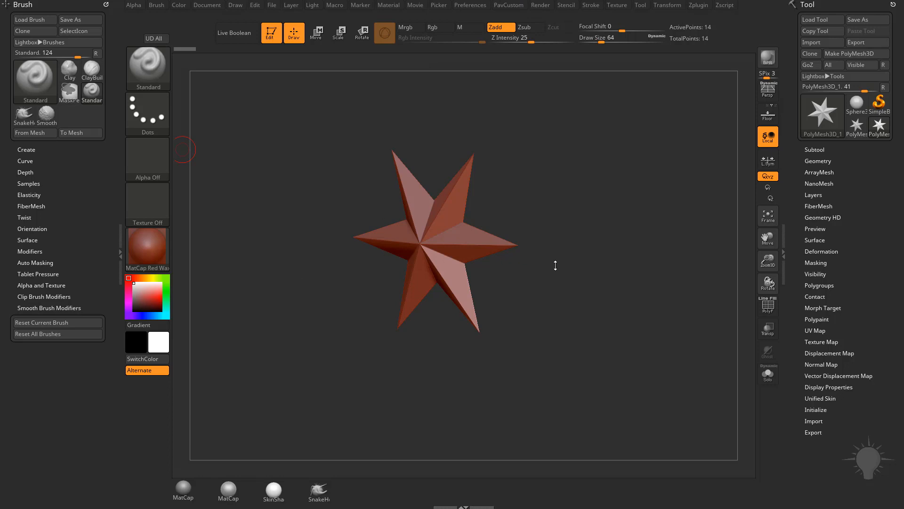
pyautogui.moveTo(540, 5)
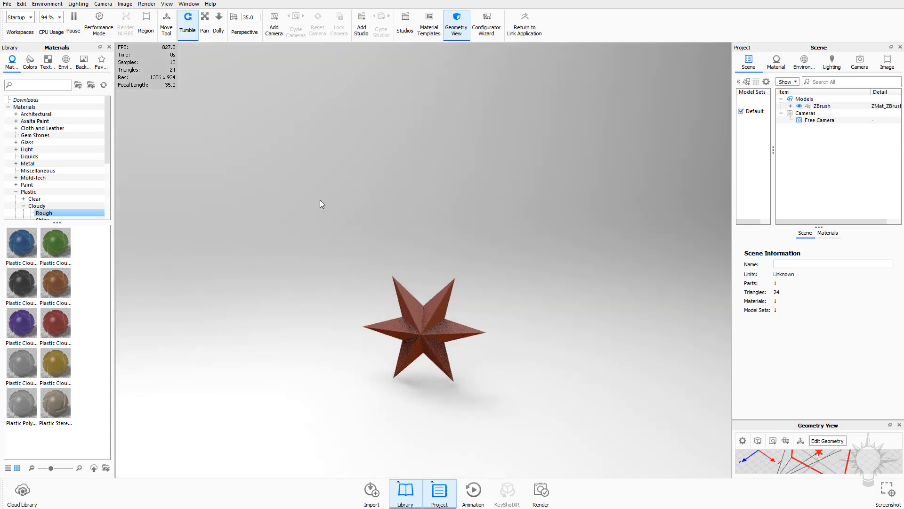
pyautogui.moveTo(106, 243)
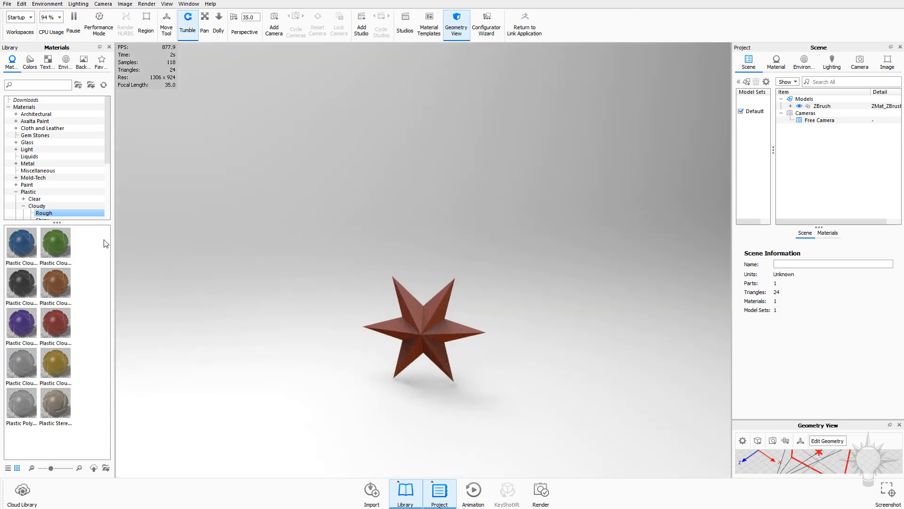